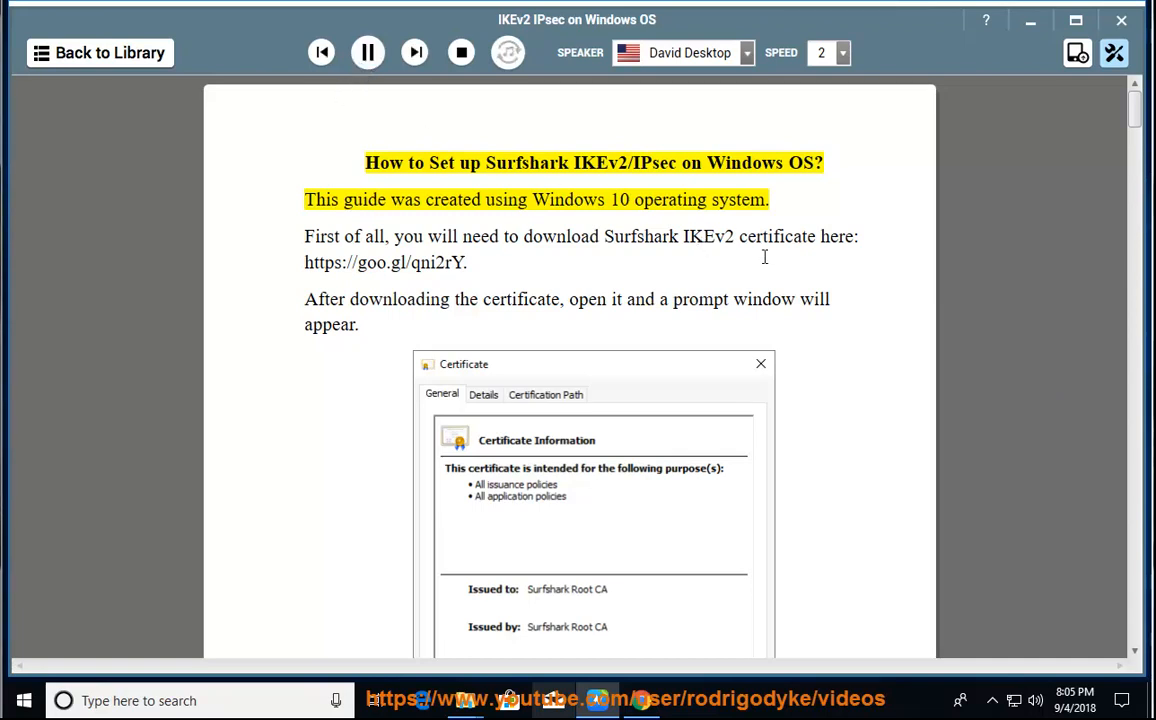
Start NaturalReader playback from the guide title and follow it down through the certificate install paragraphs
double_click(656, 164)
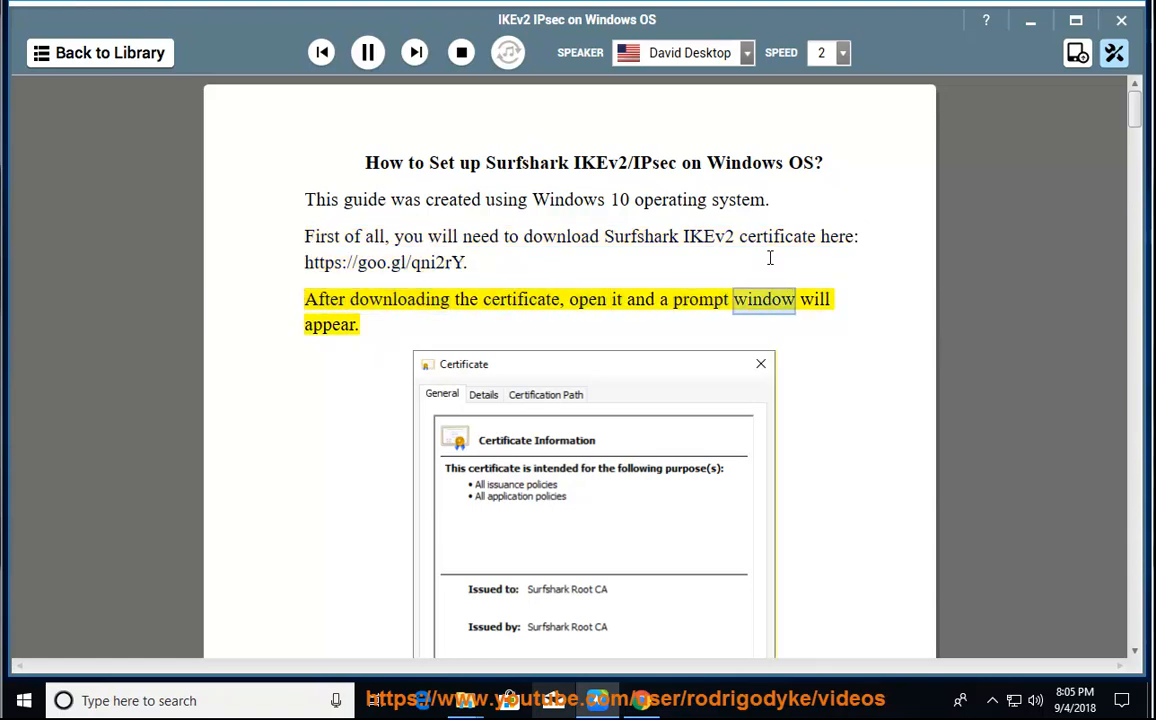
scroll("down", 3)
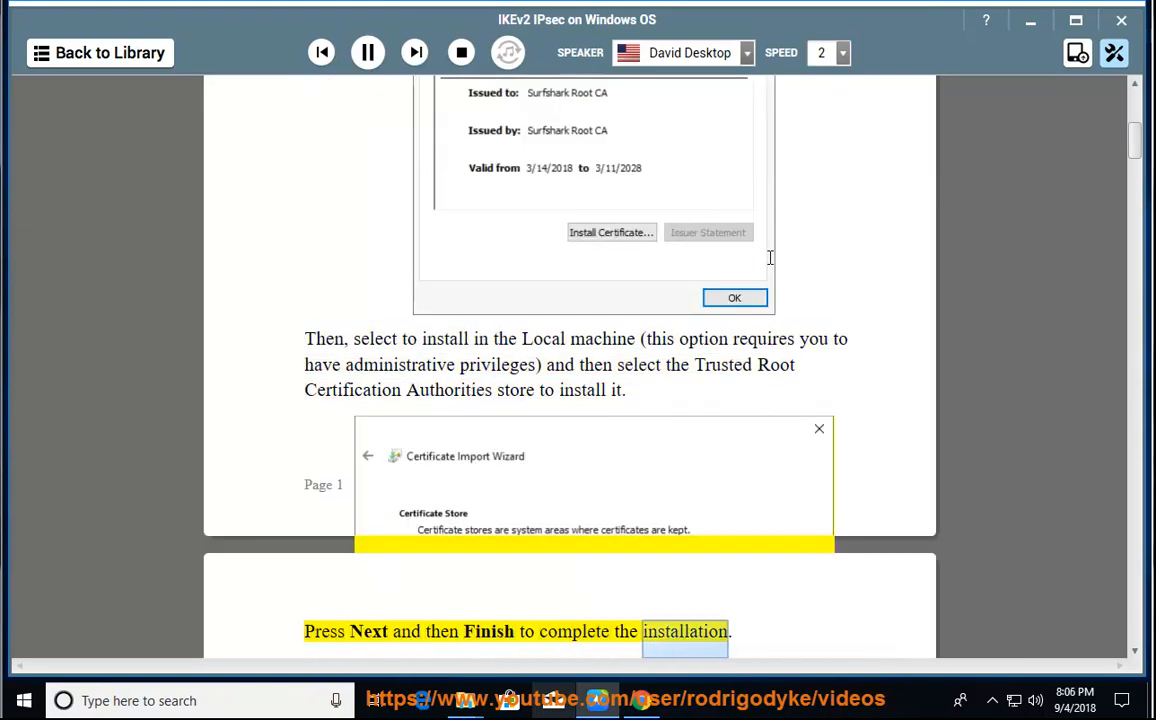
Scroll along with the reading of VPN steps 1–6, from Control Panel to the VPN method, reaching step 7
scroll("down", 3)
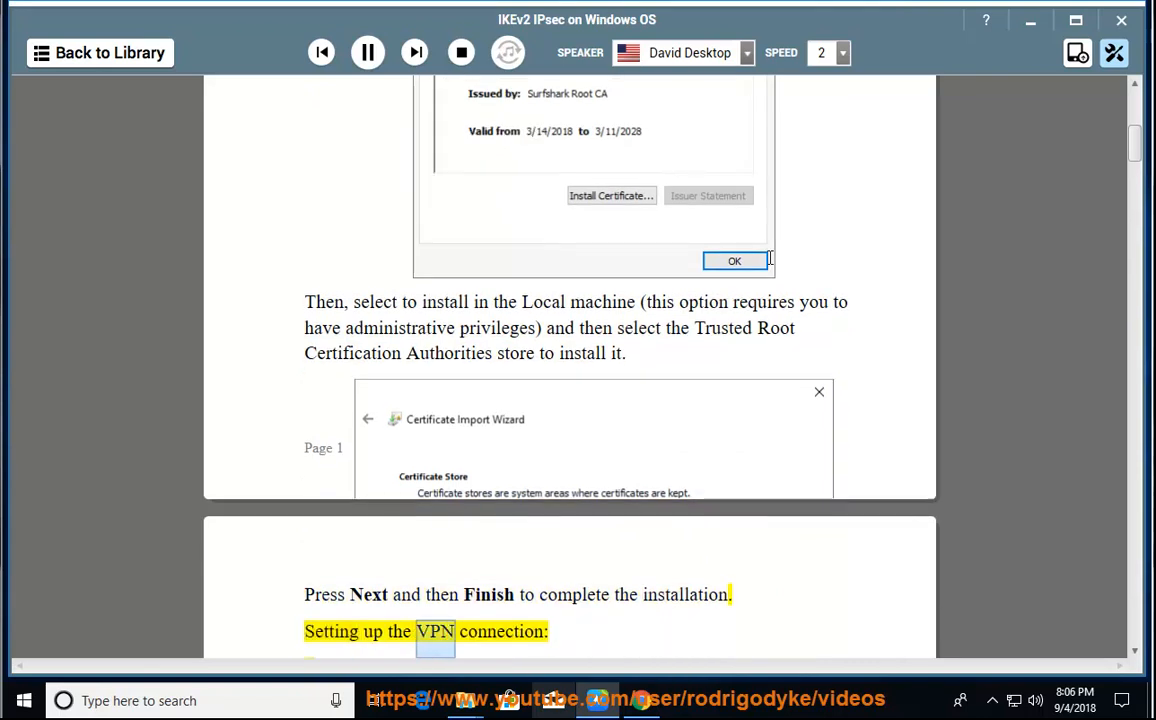
scroll("down", 3)
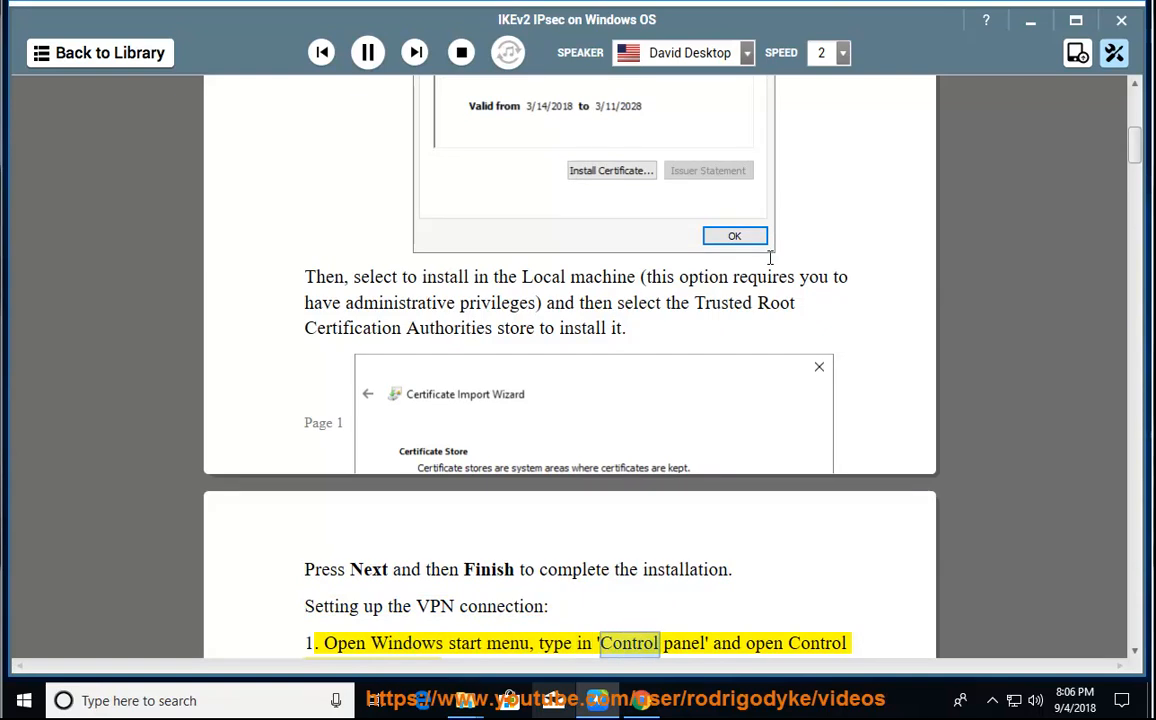
scroll("down", 3)
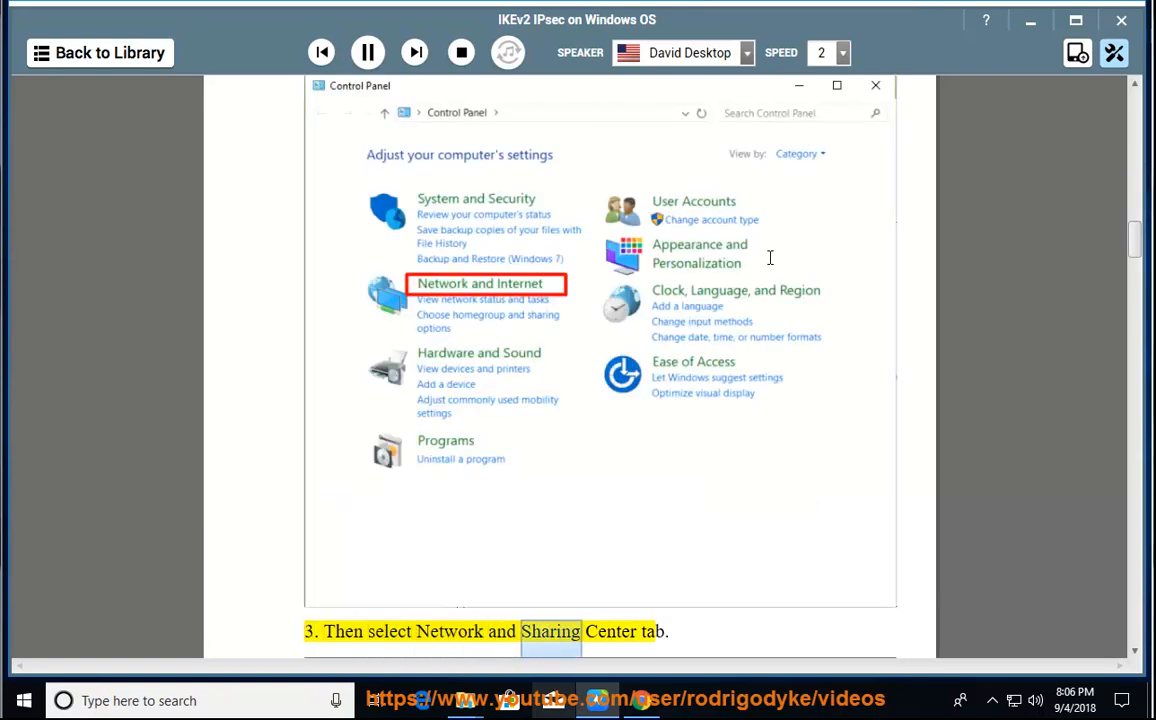
scroll("down", 3)
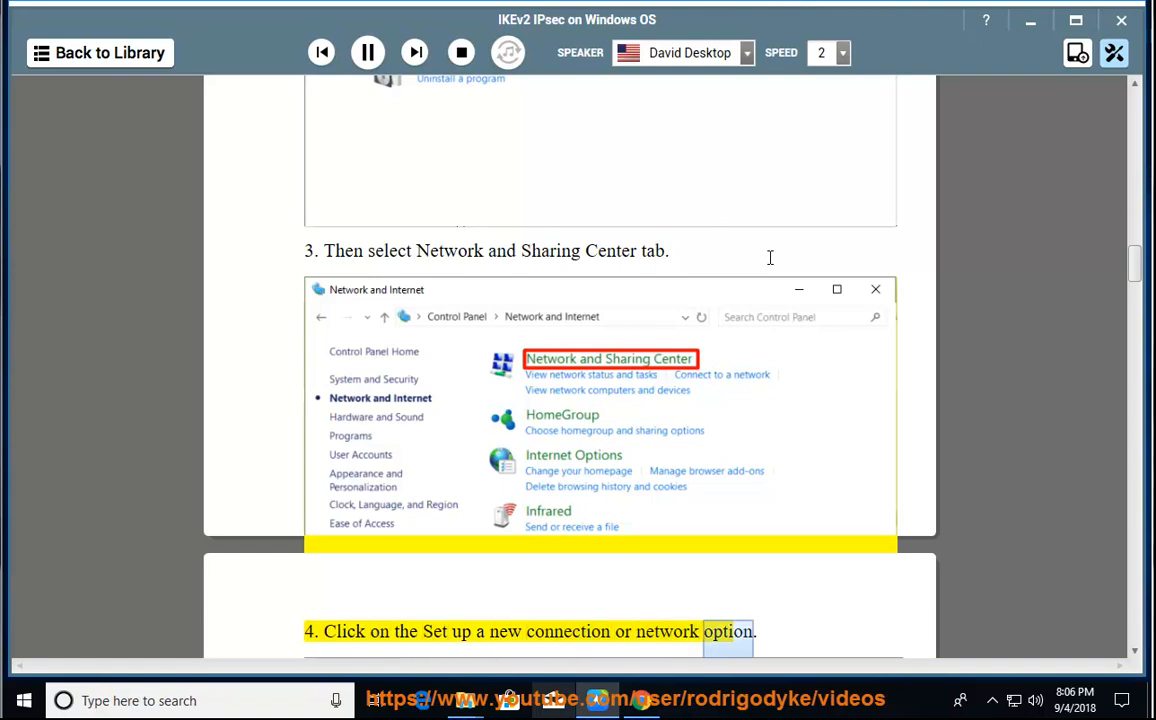
scroll("down", 3)
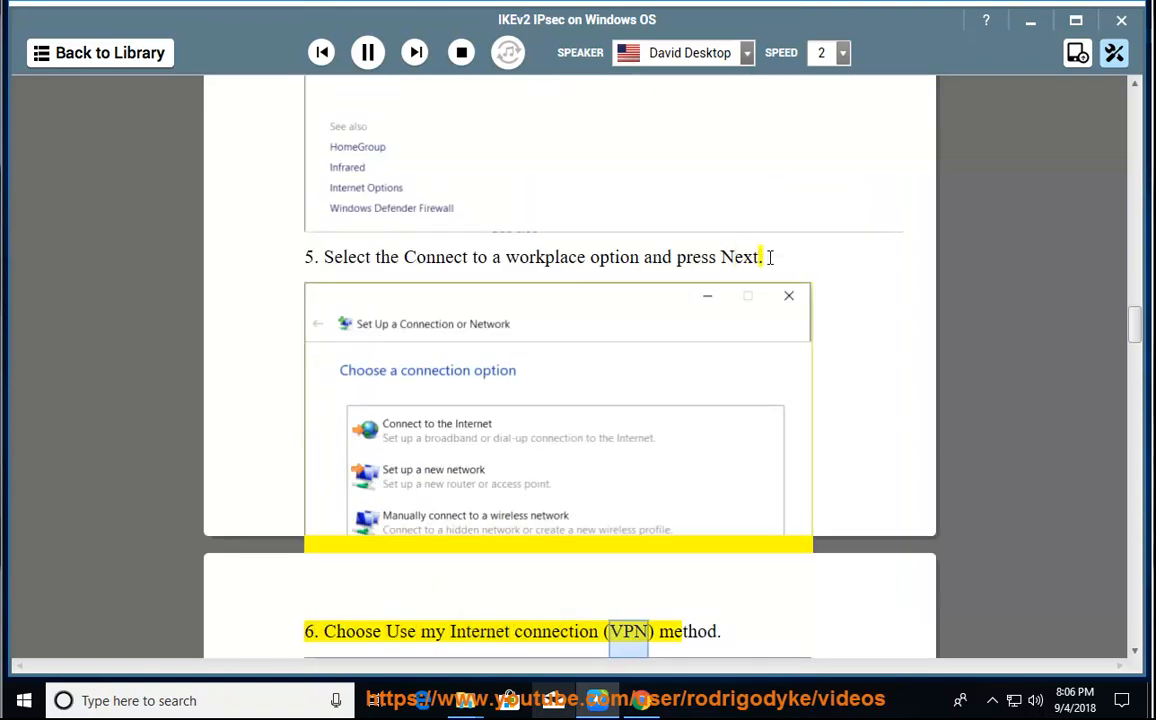
scroll("down", 3)
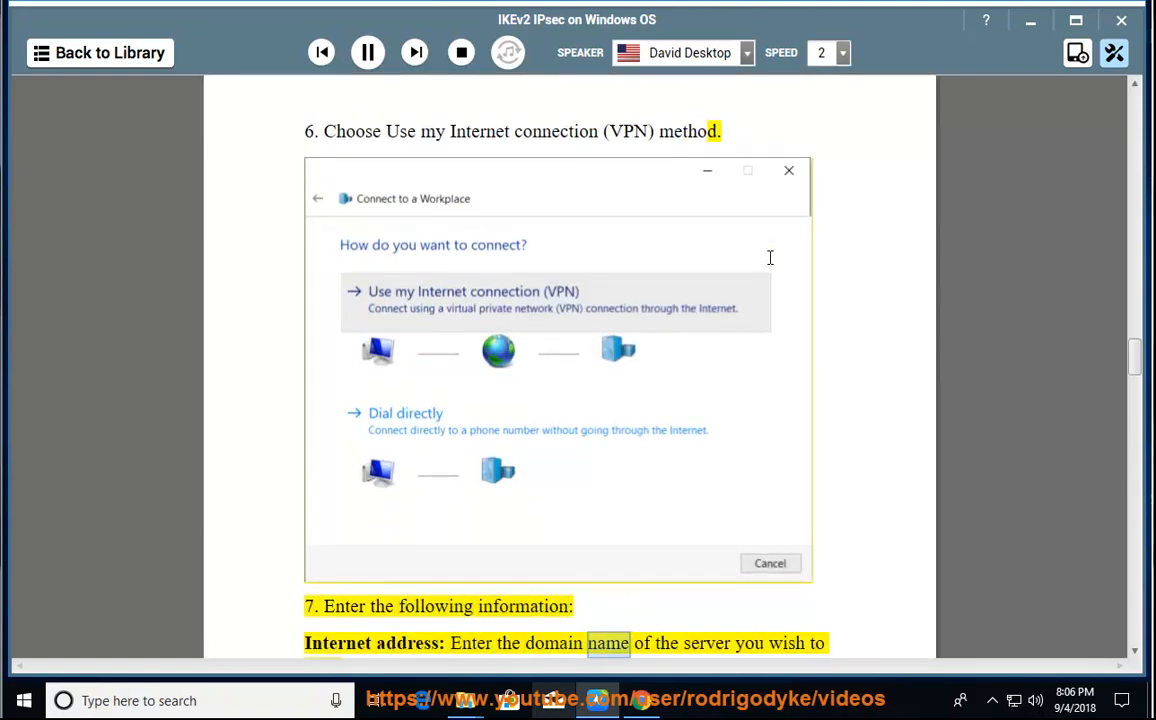
Follow the reading of step 7's connection fields onto the next page, up to the Create instruction
scroll("down", 3)
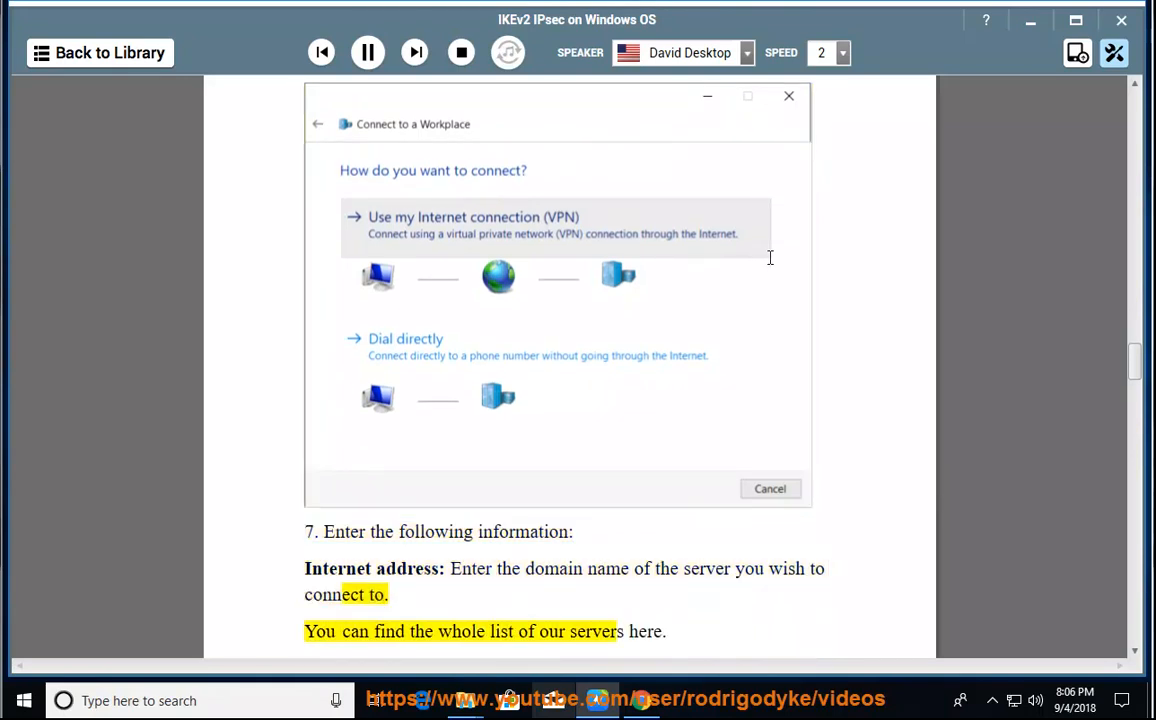
scroll("down", 3)
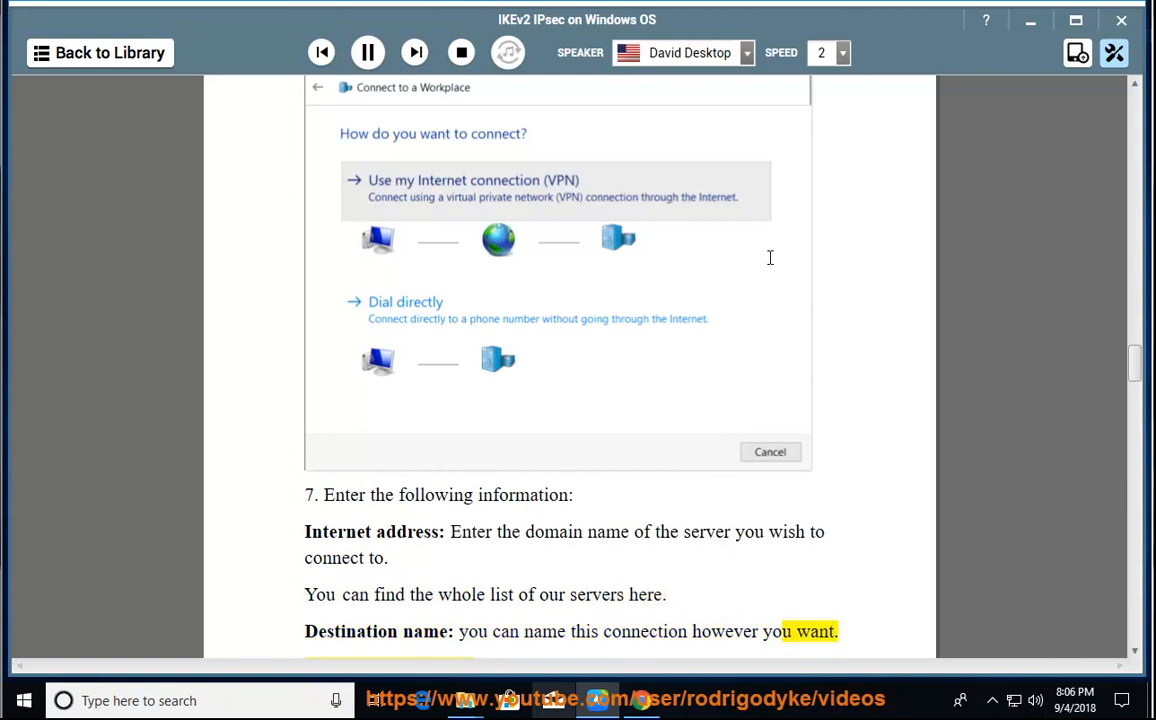
scroll("down", 3)
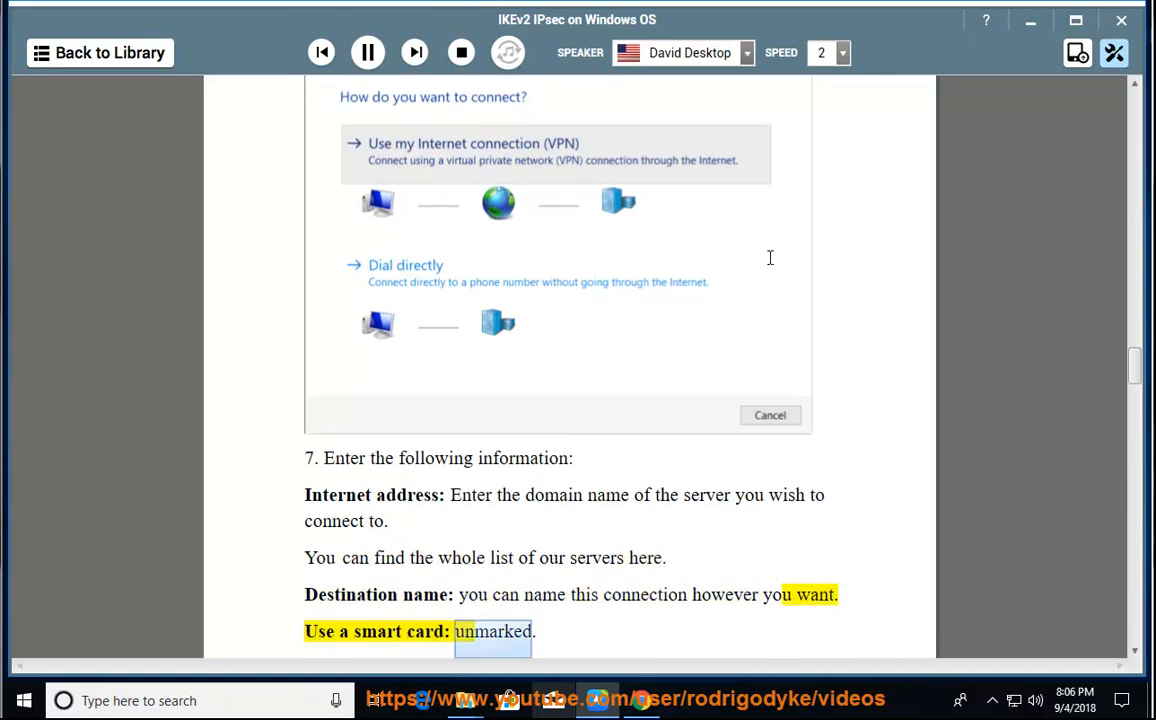
scroll("down", 3)
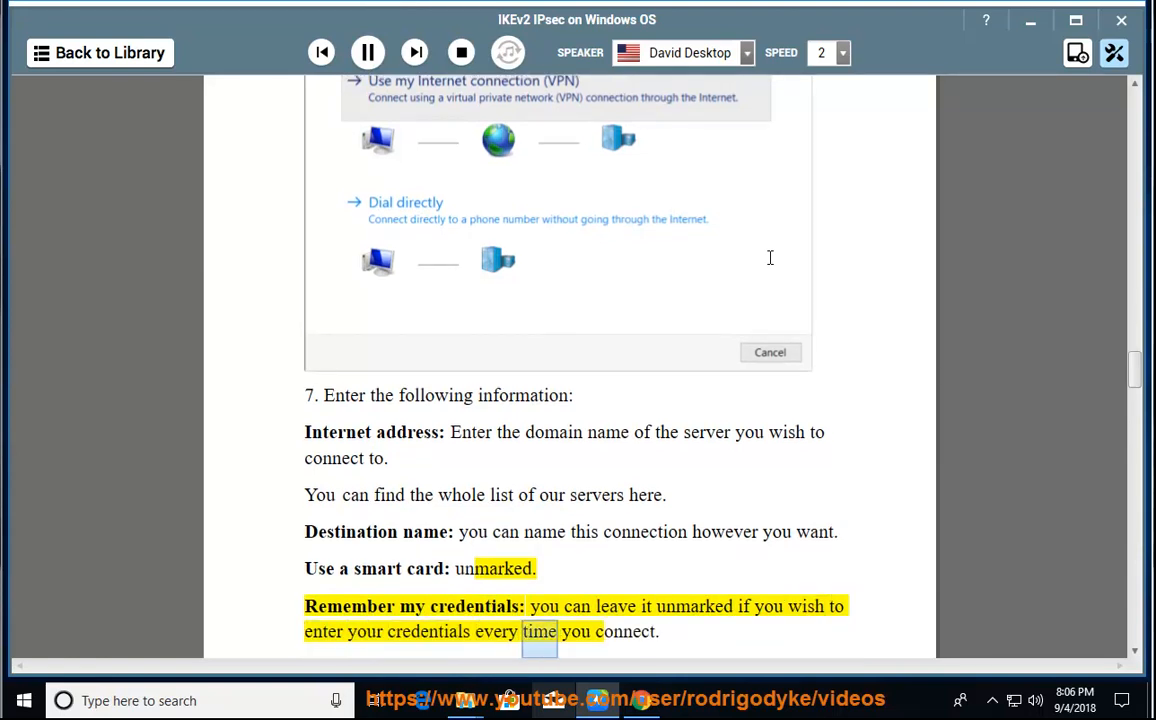
scroll("down", 3)
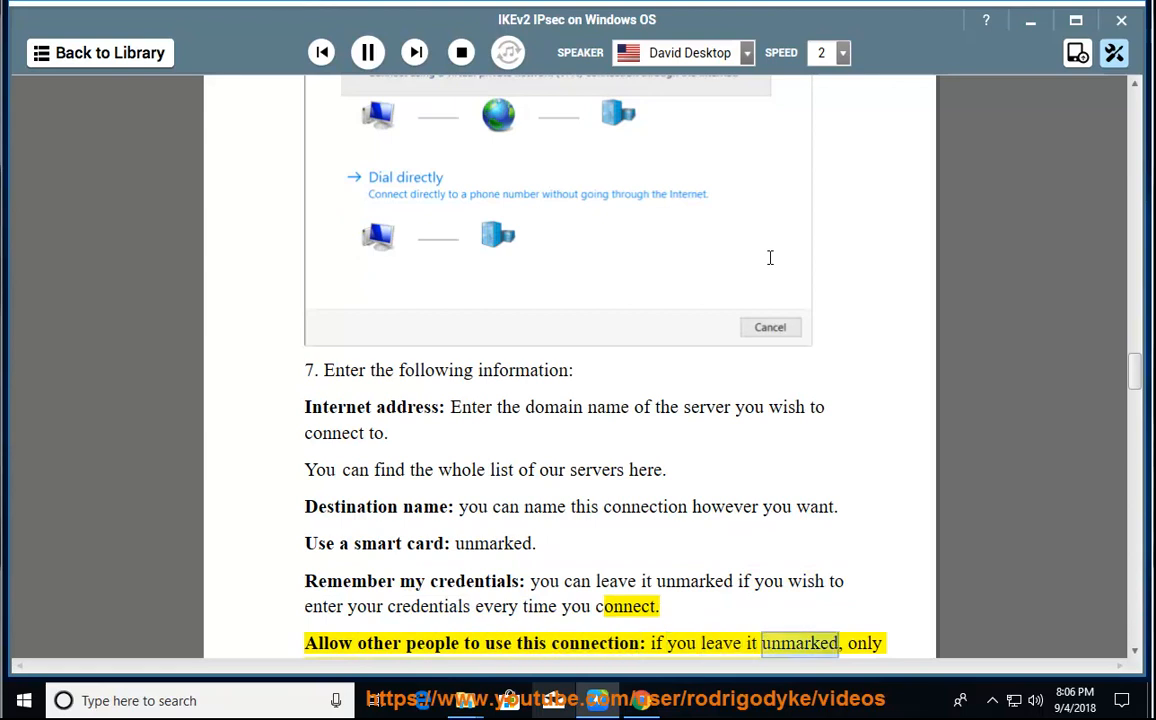
scroll("up", 3)
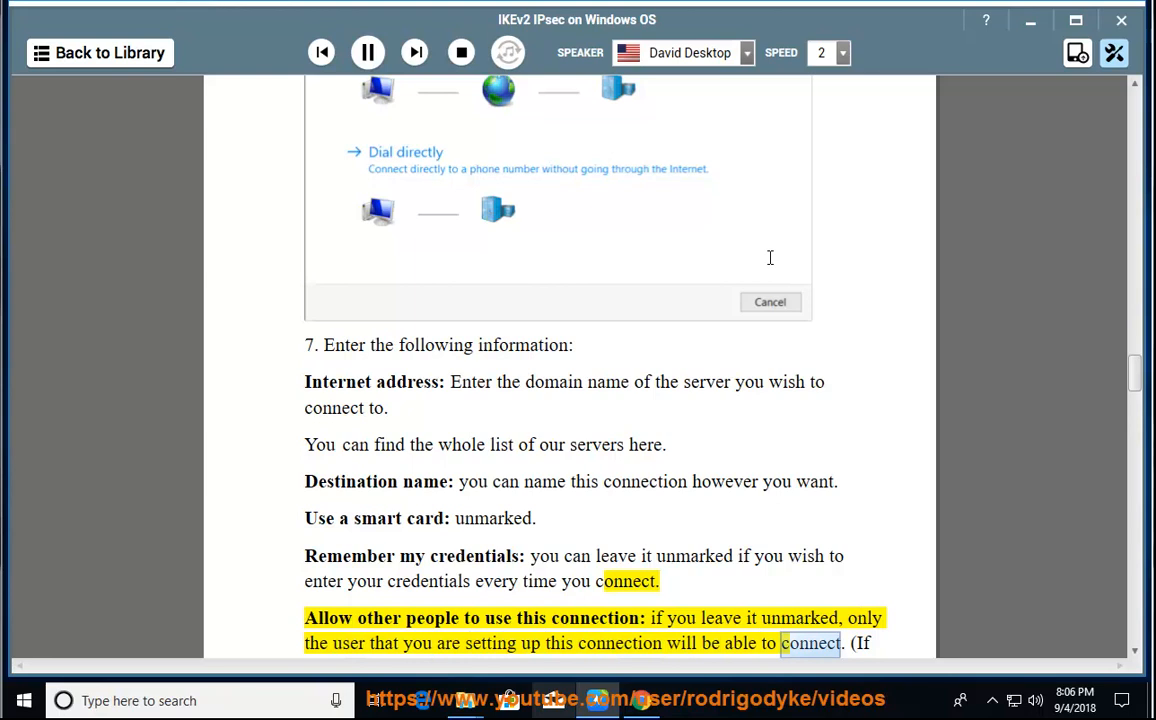
scroll("down", 3)
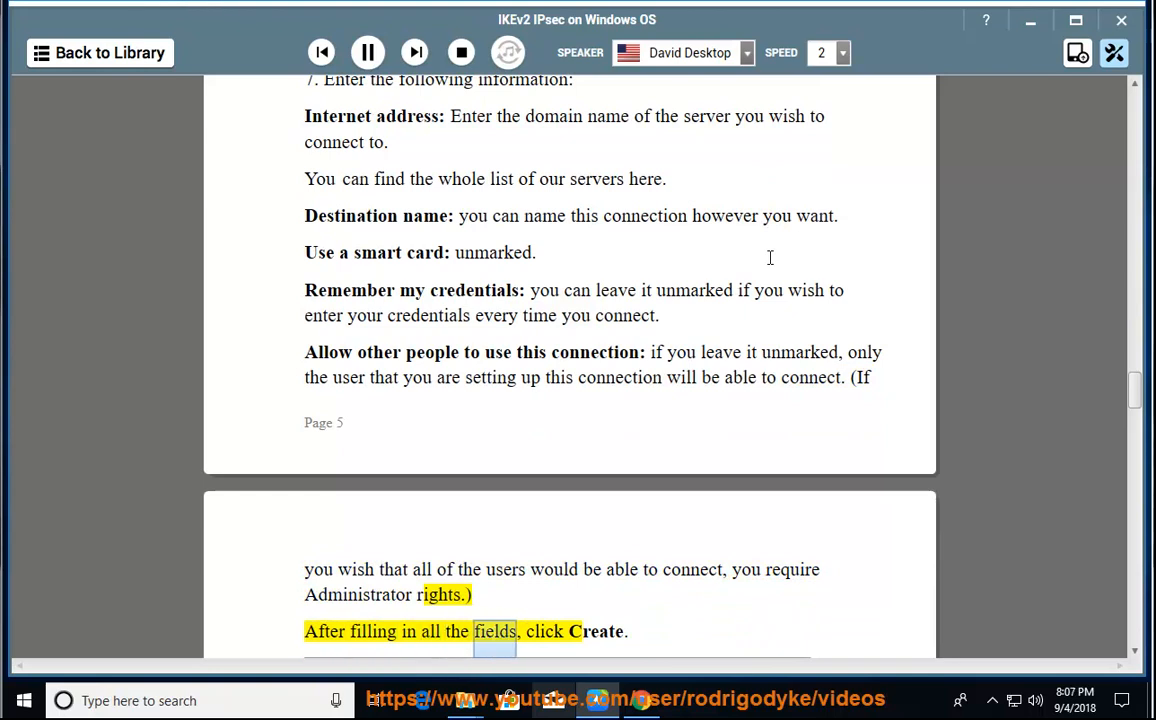
Scroll through step 8's IKEv2, encryption and EAP authentication options as they are read, reaching step 9
scroll("down", 3)
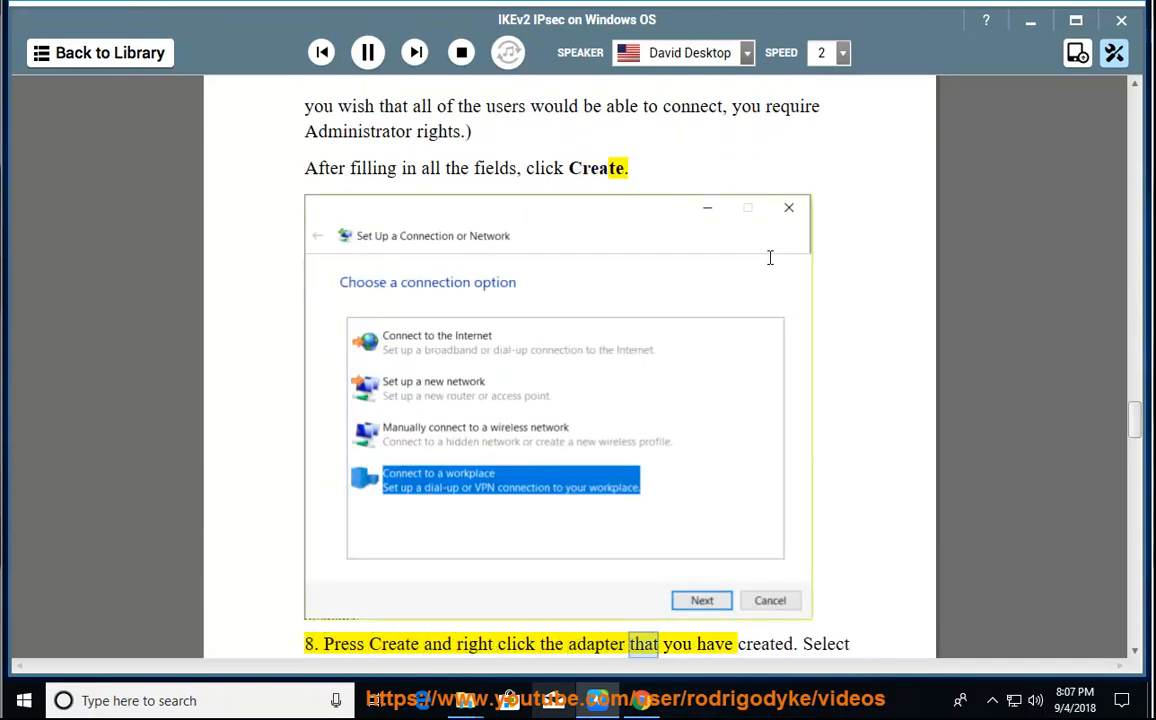
scroll("down", 3)
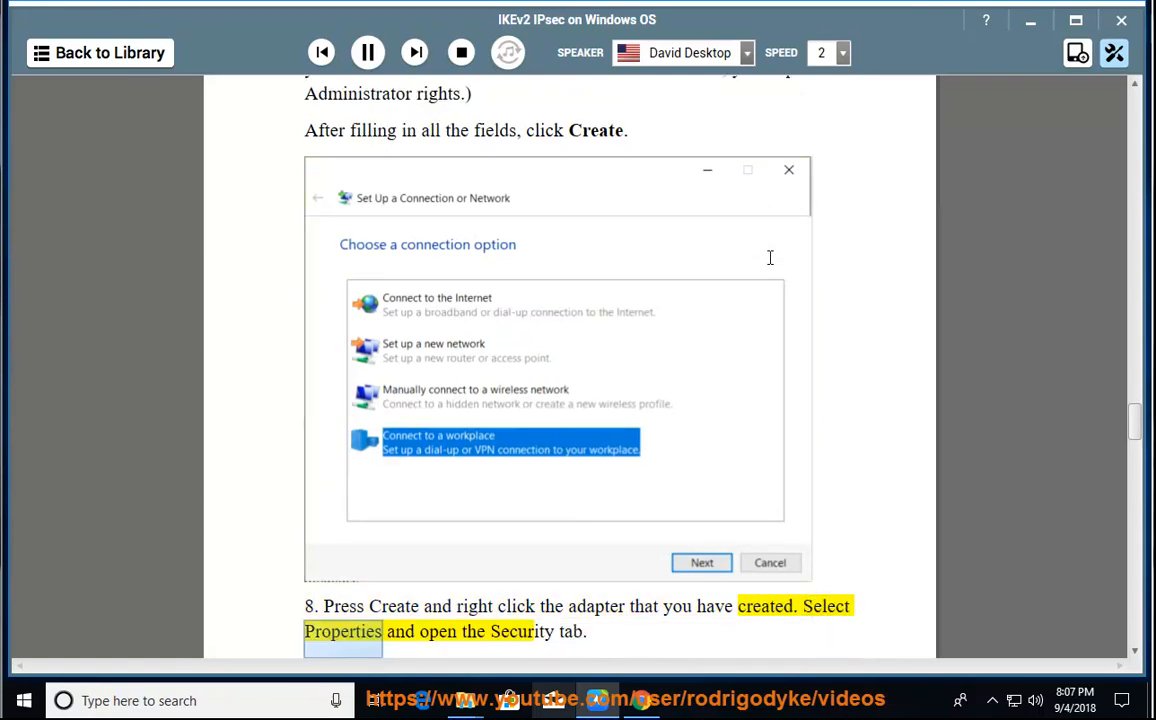
scroll("down", 3)
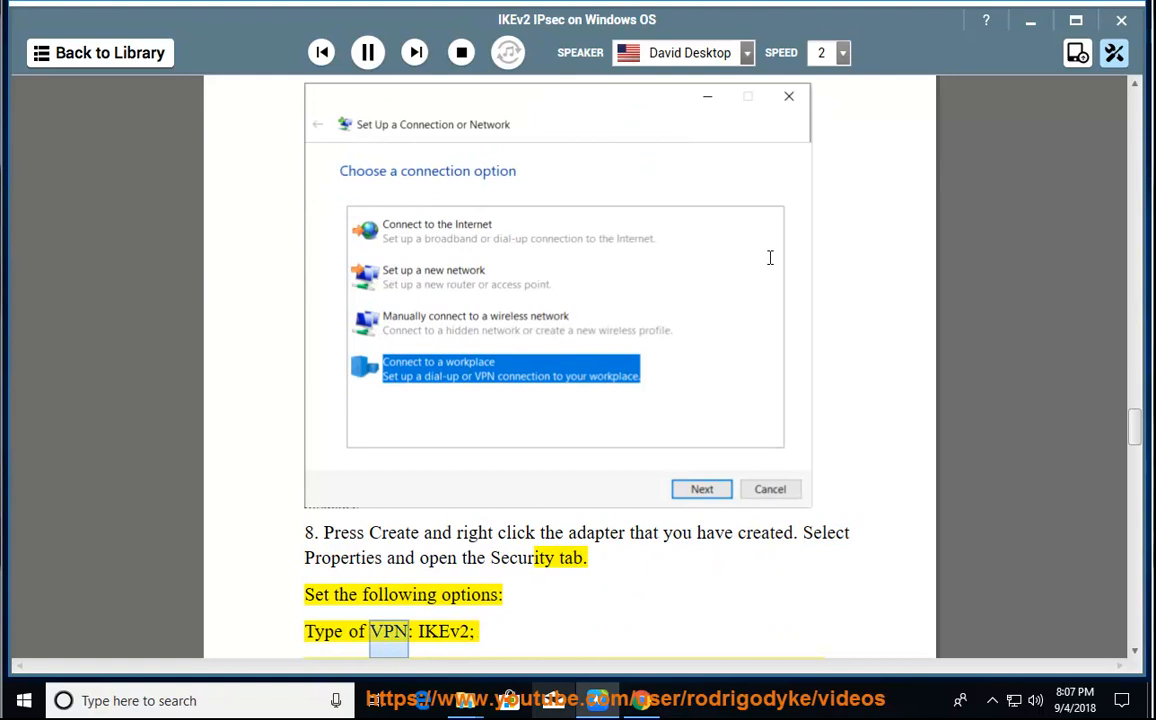
scroll("down", 3)
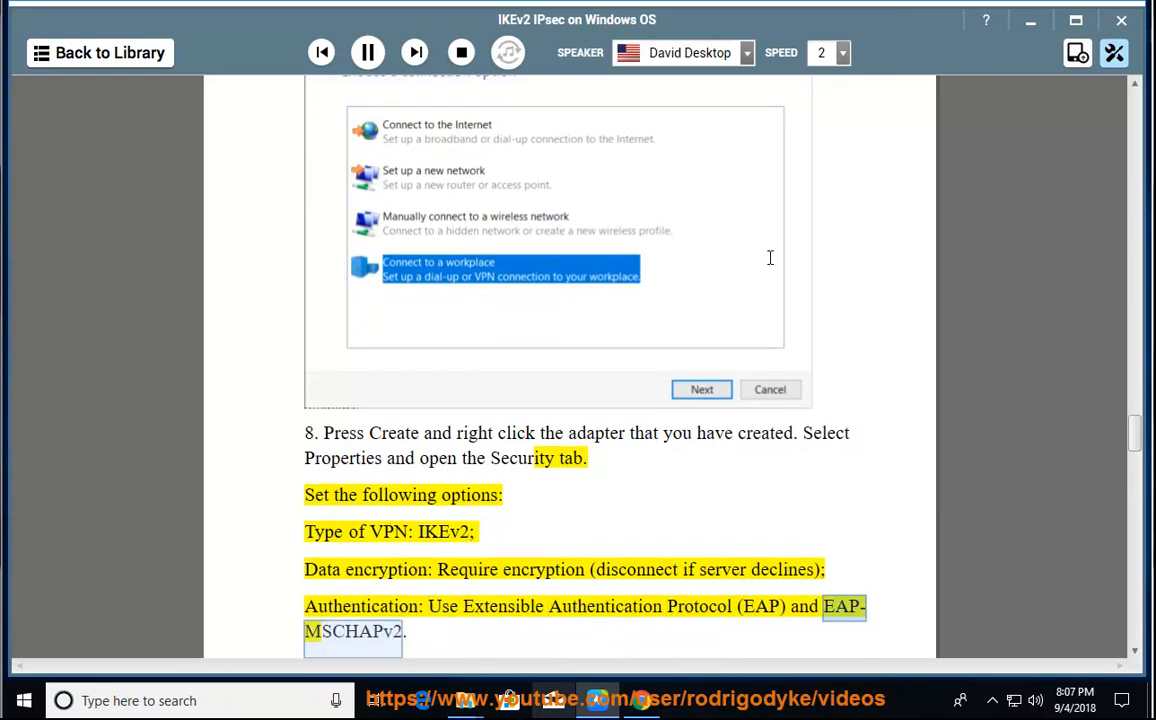
scroll("down", 3)
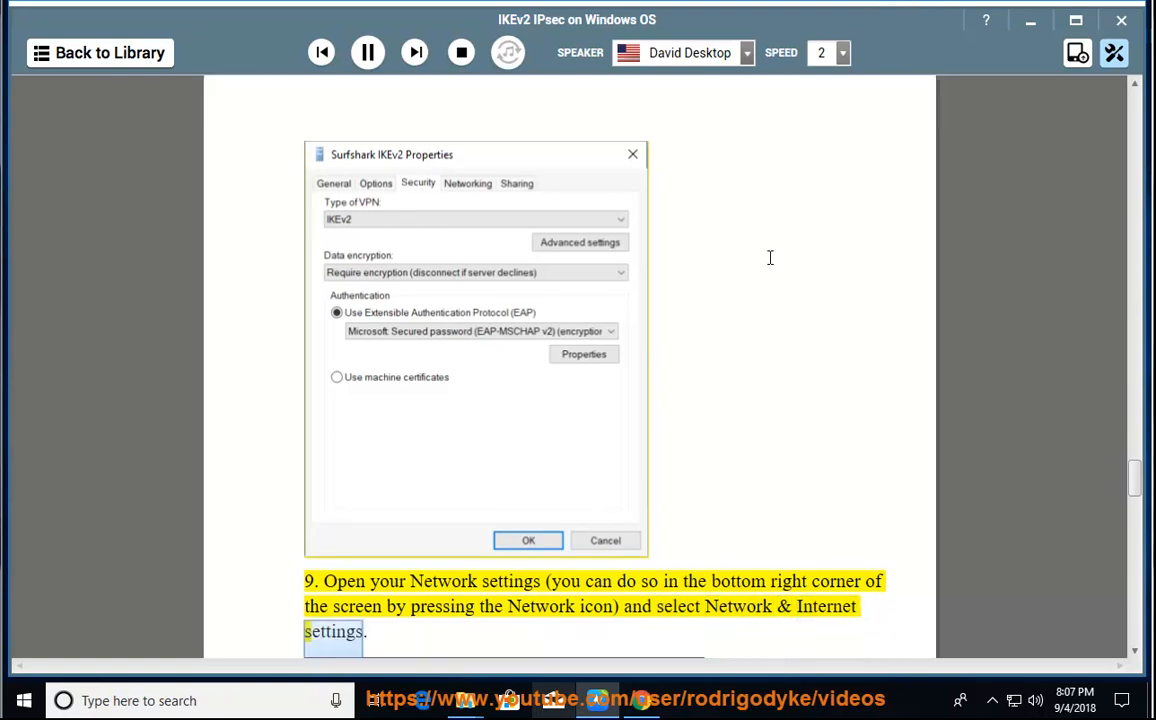
Follow the reading of steps 9–11 on Advanced options and credentials until step 12 begins
scroll("down", 3)
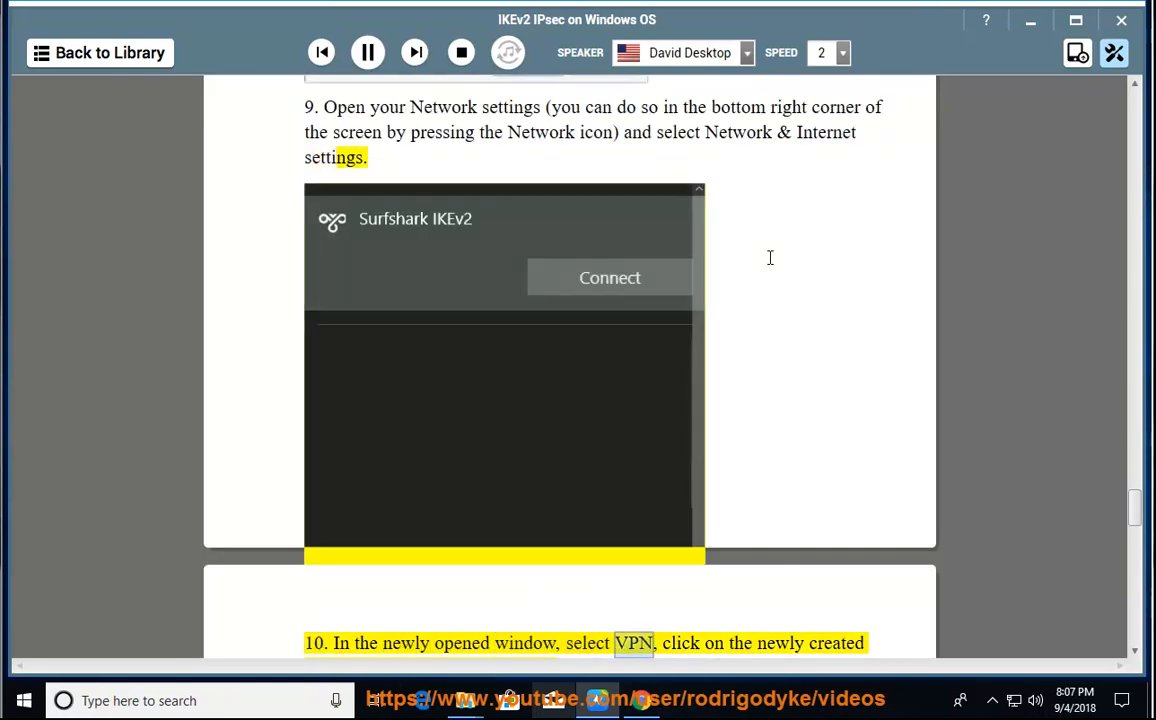
scroll("down", 3)
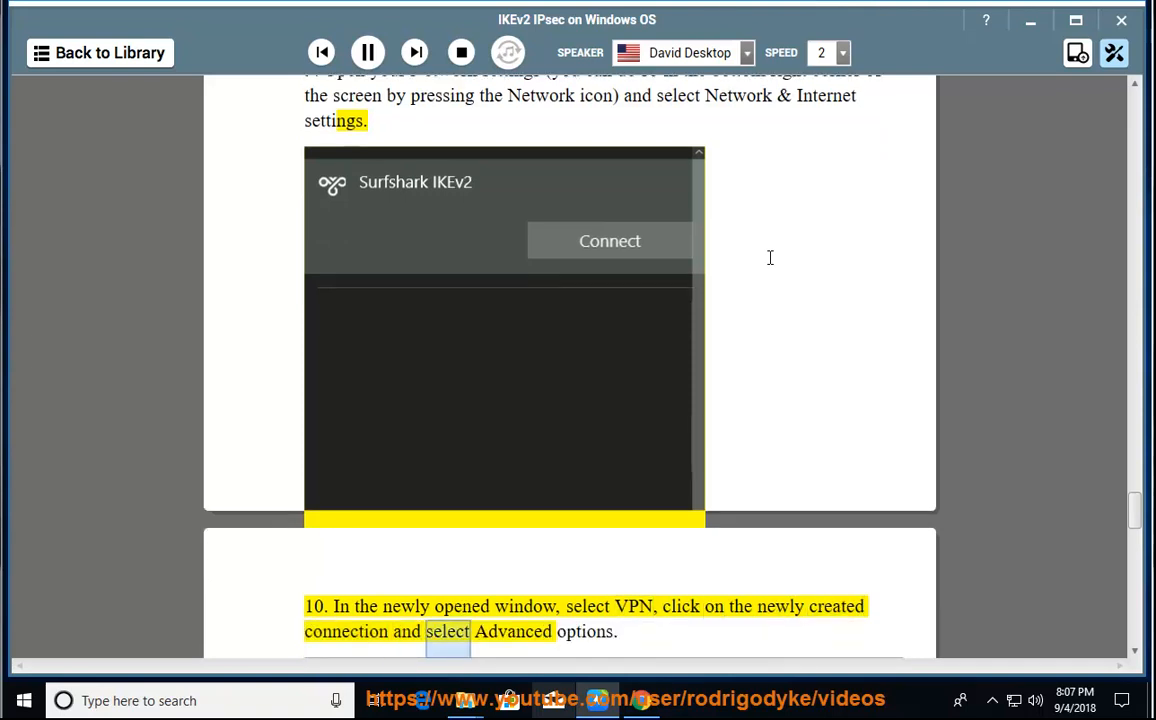
scroll("down", 3)
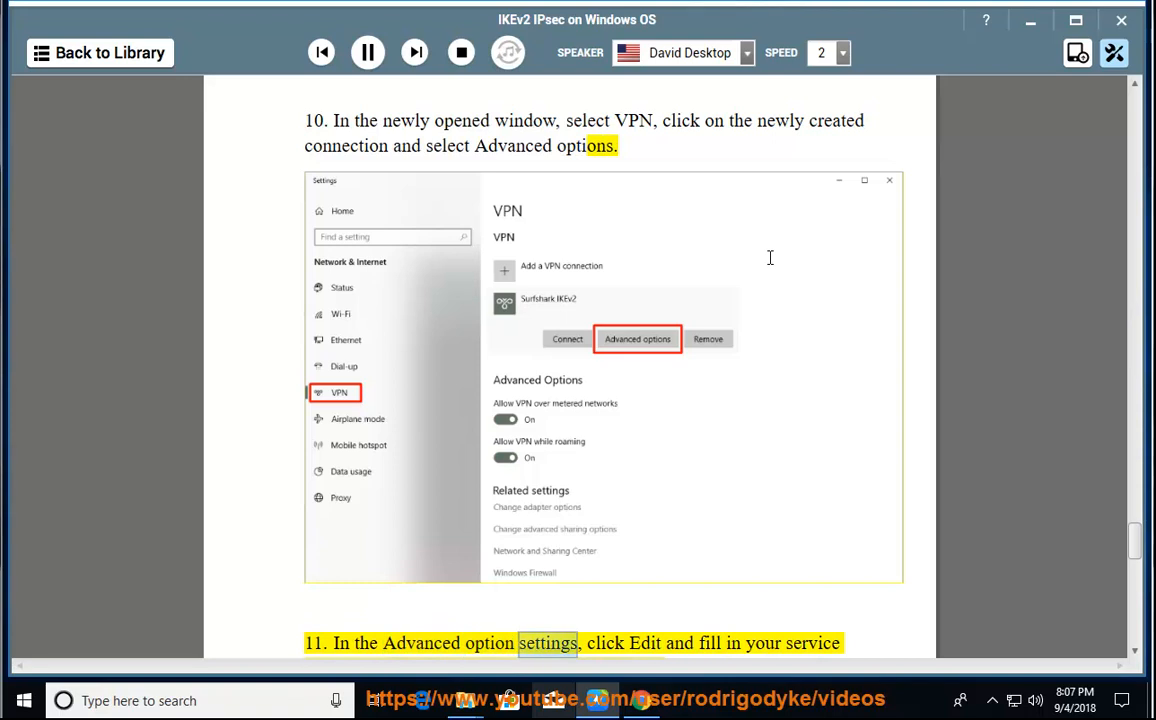
scroll("up", 3)
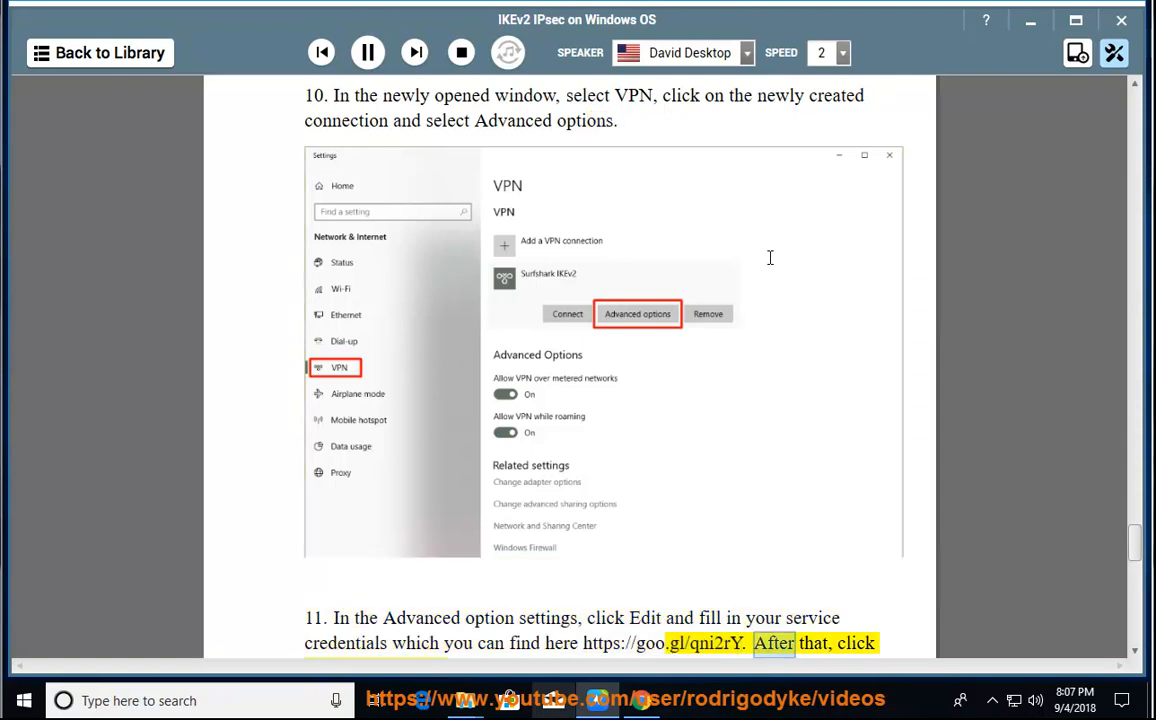
scroll("down", 3)
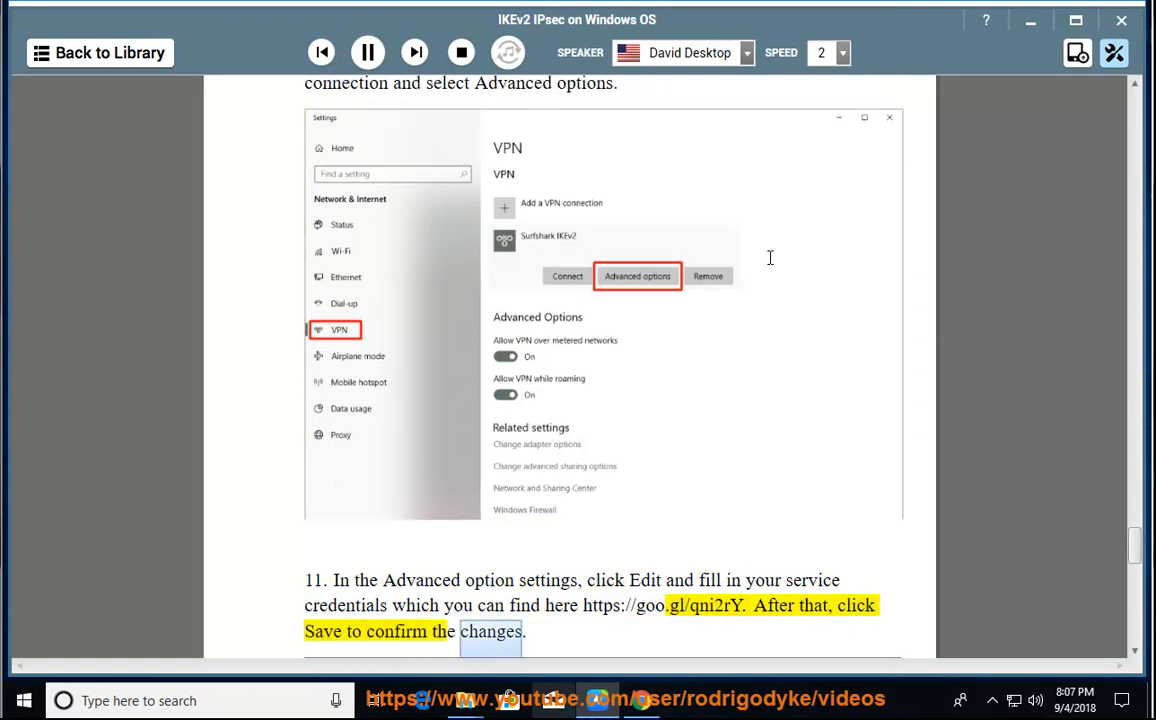
scroll("down", 3)
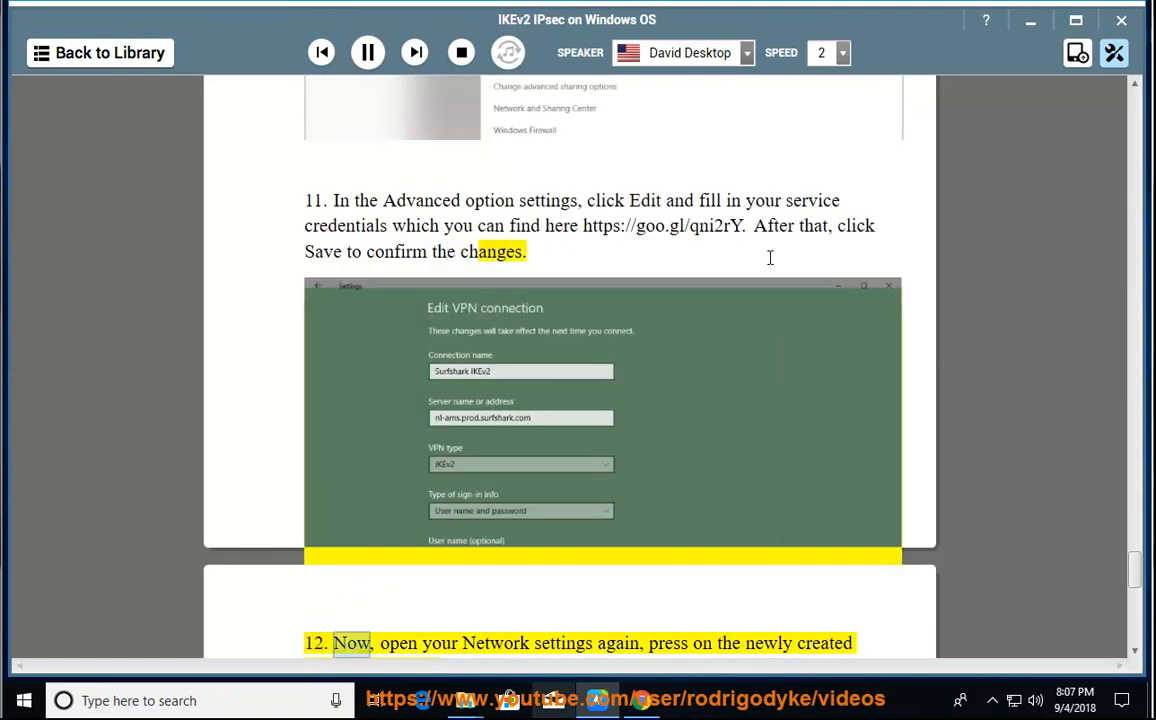